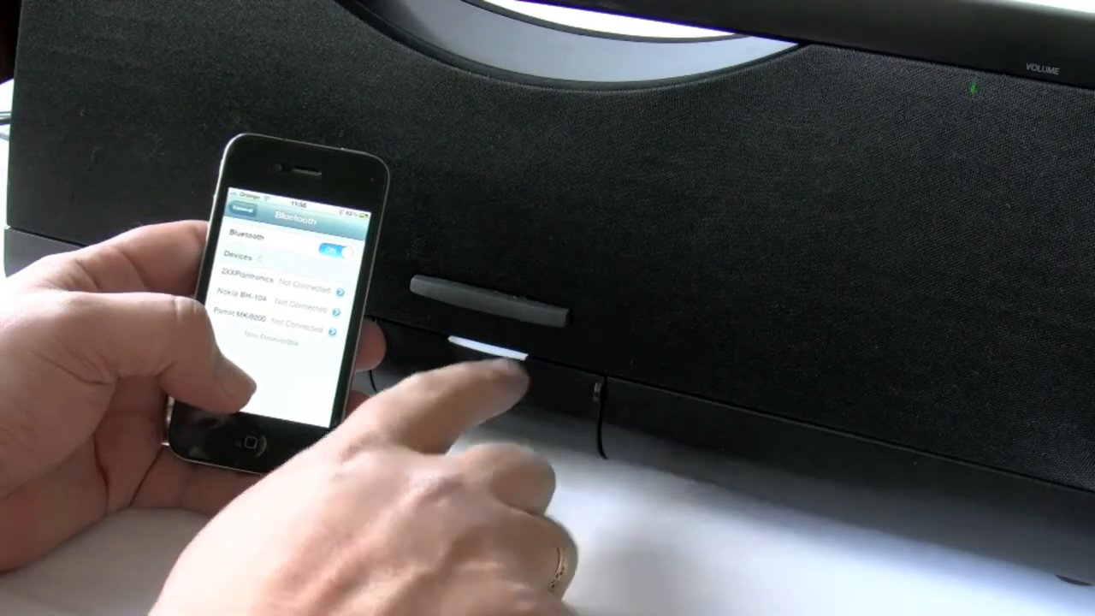
{"action": "left_click", "coordinate": [476, 363]}
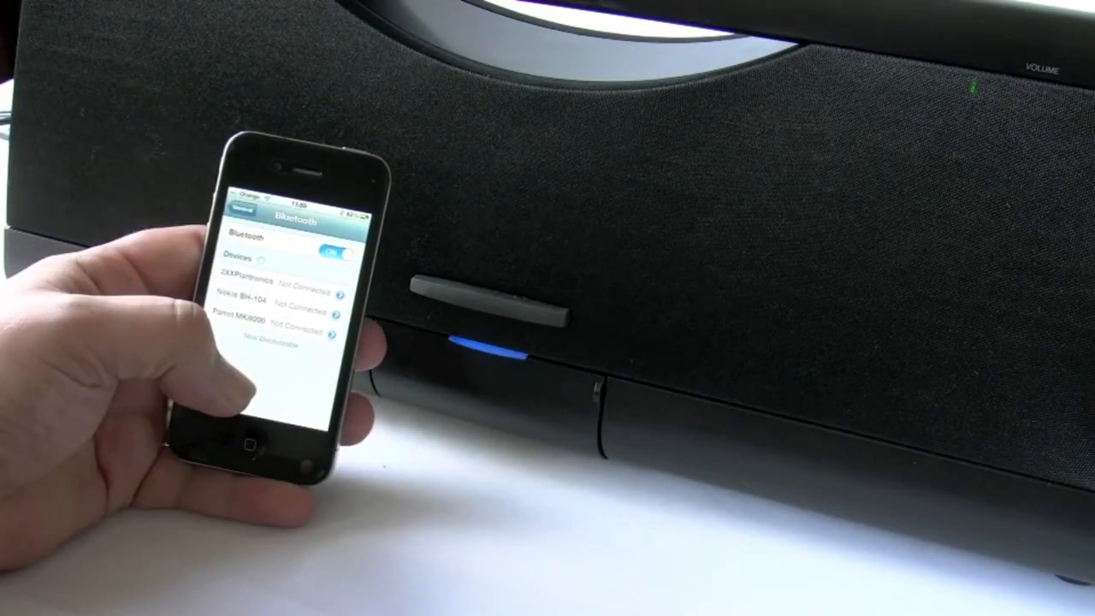